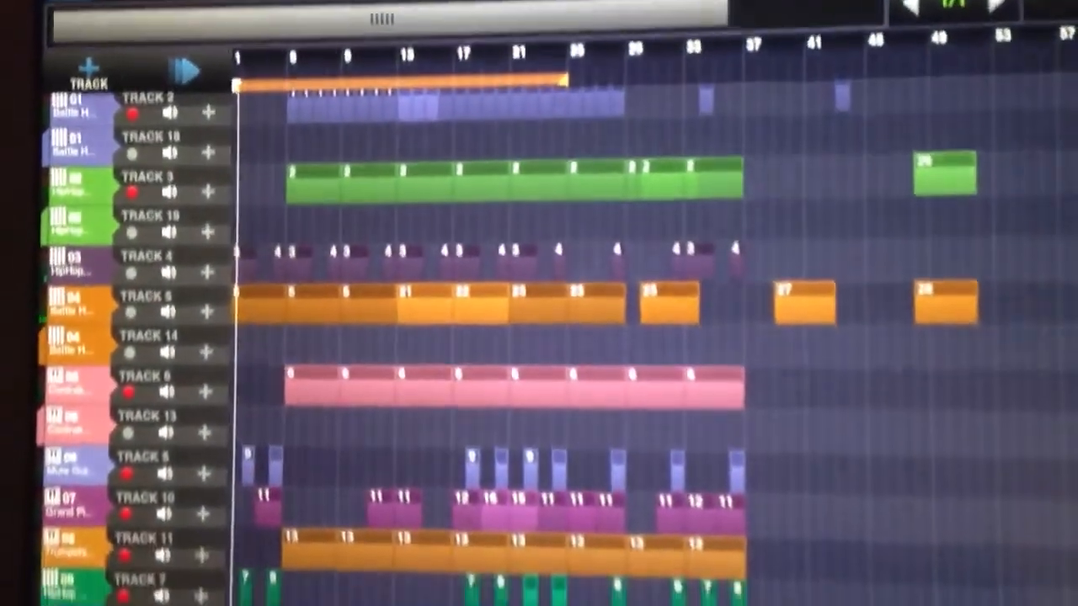
scroll(down, 3)
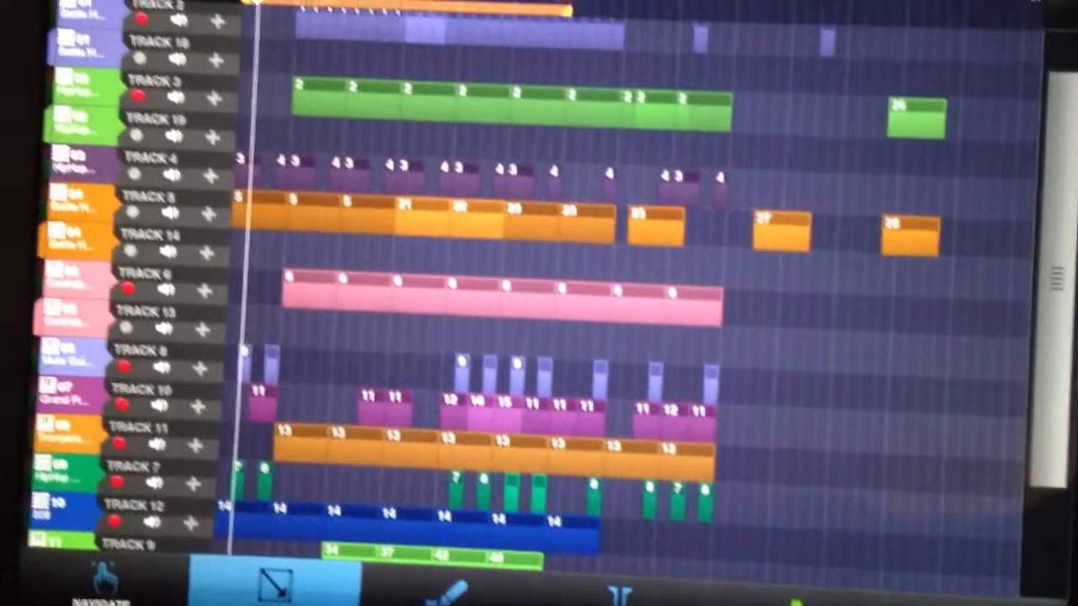